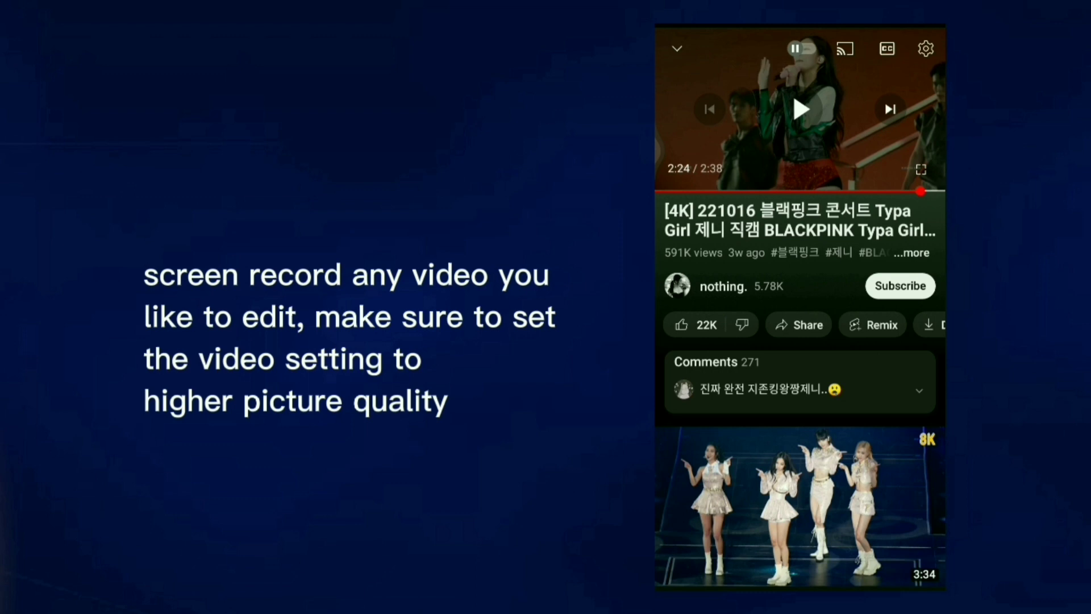
# - Open the YouTube player's settings and bring up the Quality choices for the concert video
pyautogui.click(926, 48)
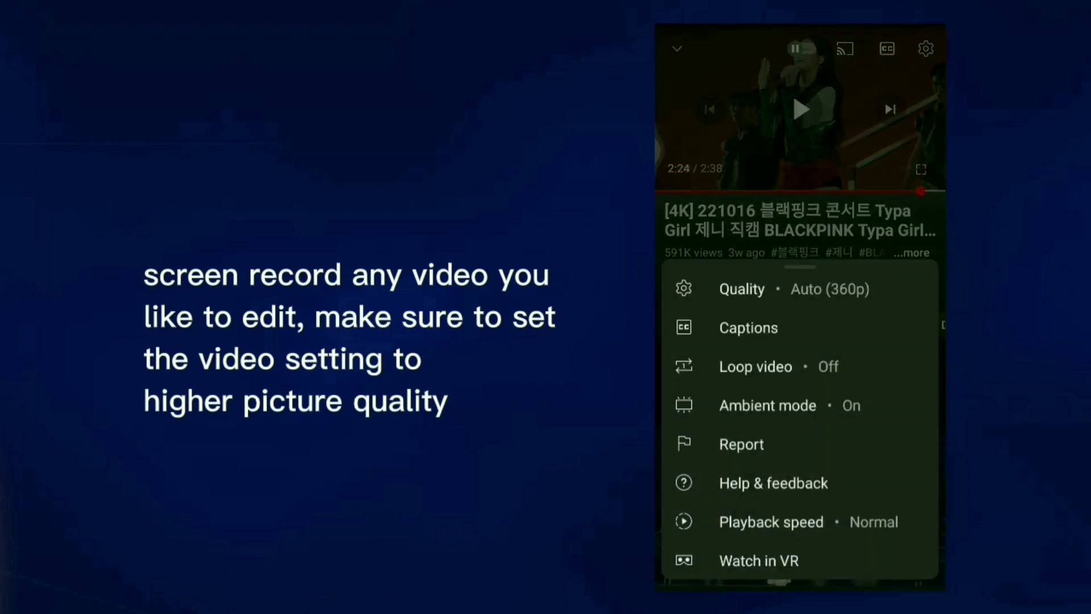
pyautogui.click(741, 288)
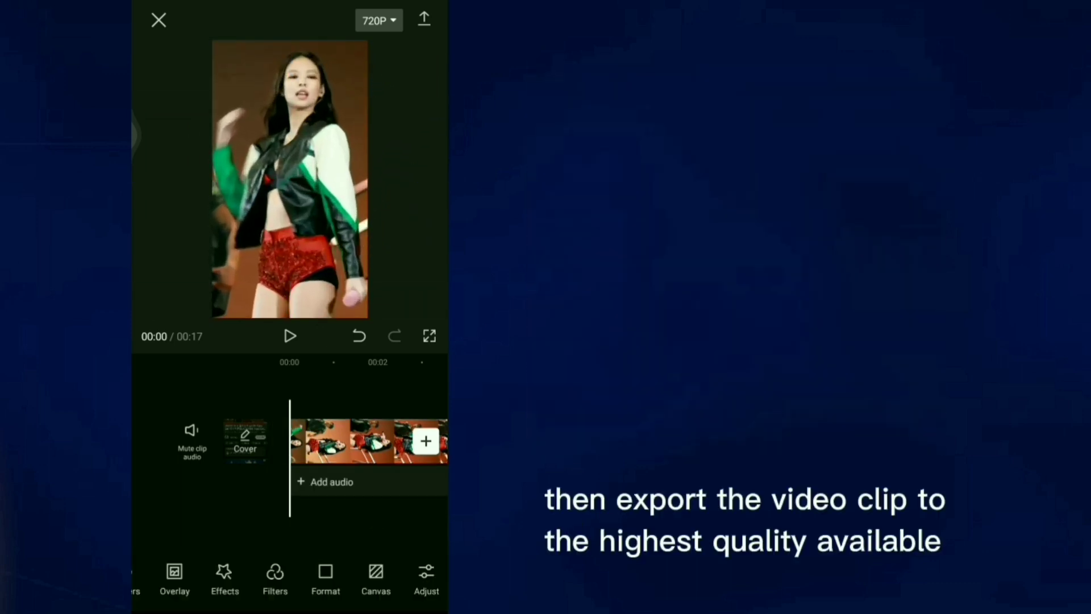
# - Raise the CapCut export resolution to 1080p from the resolution dropdown
pyautogui.click(374, 21)
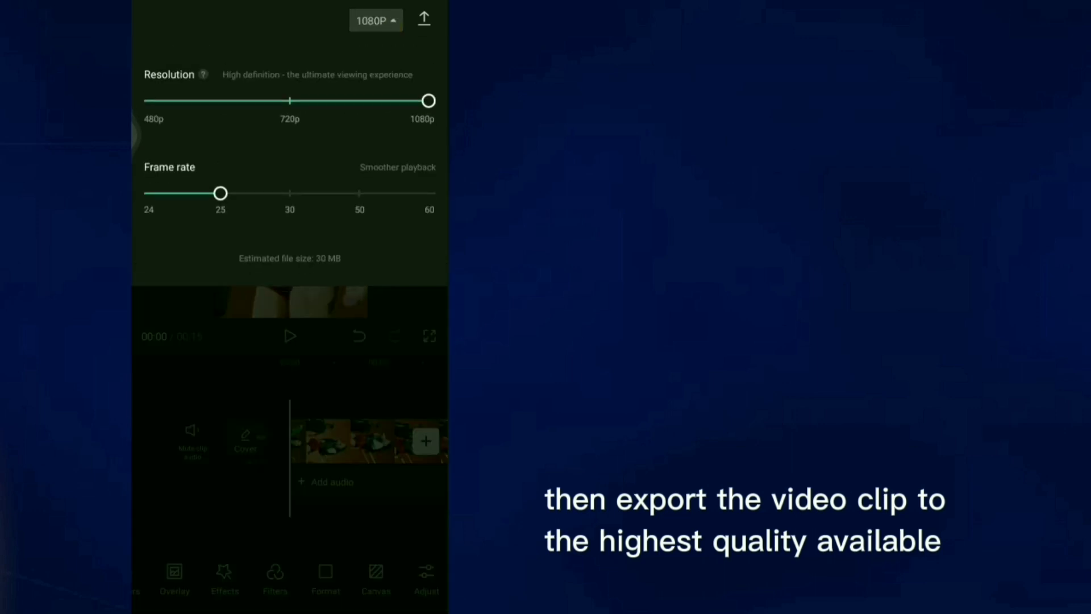
pyautogui.moveTo(220, 194); pyautogui.dragTo(429, 193)
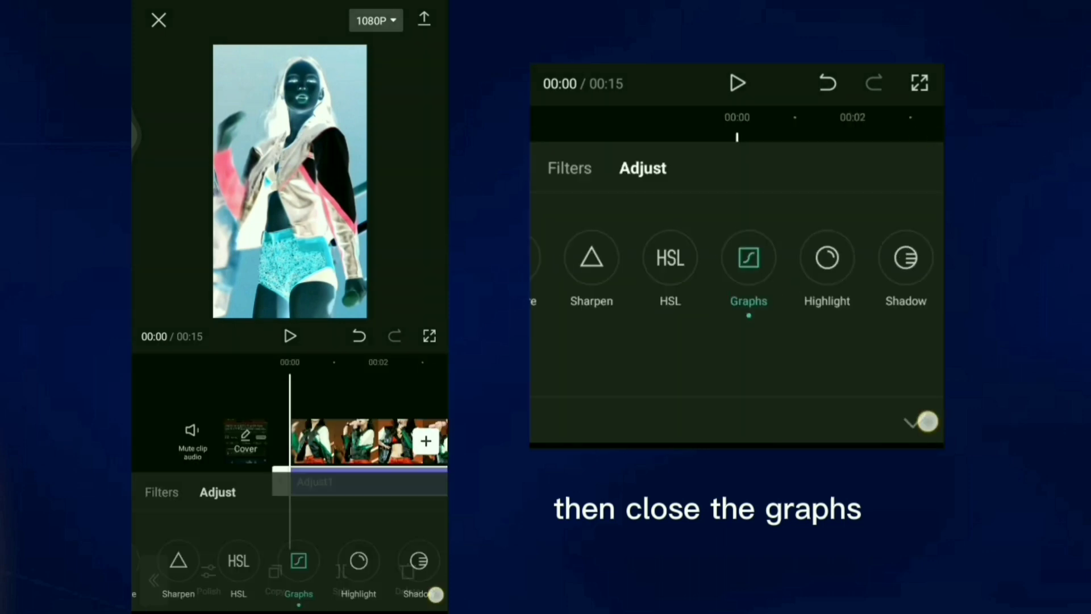
# - Close the Graphs curves and stretch the effect strip to the clip's end at 00:15
pyautogui.click(909, 421)
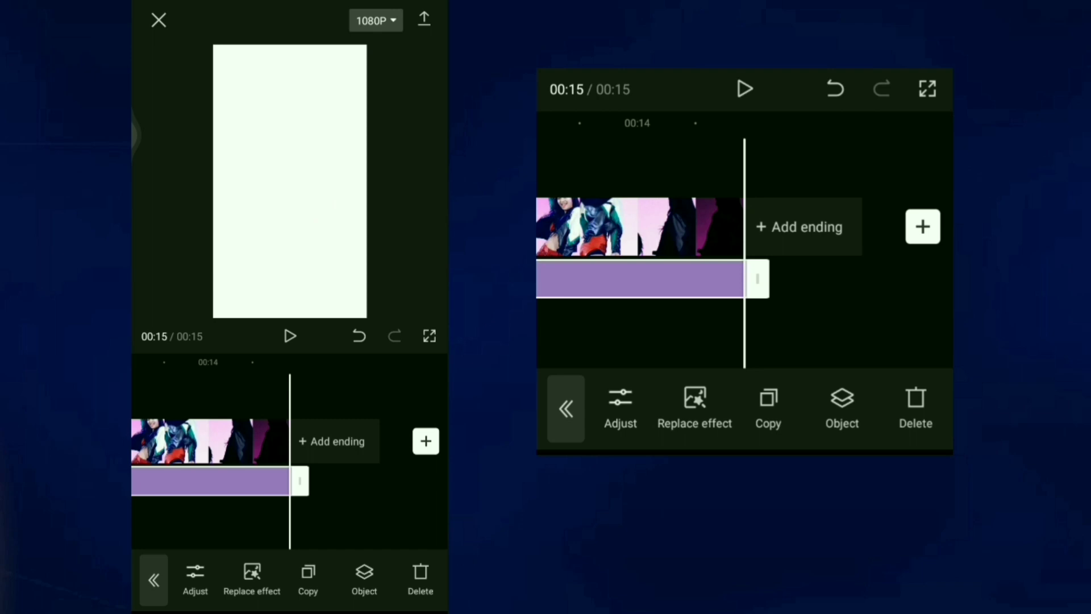
pyautogui.click(424, 19)
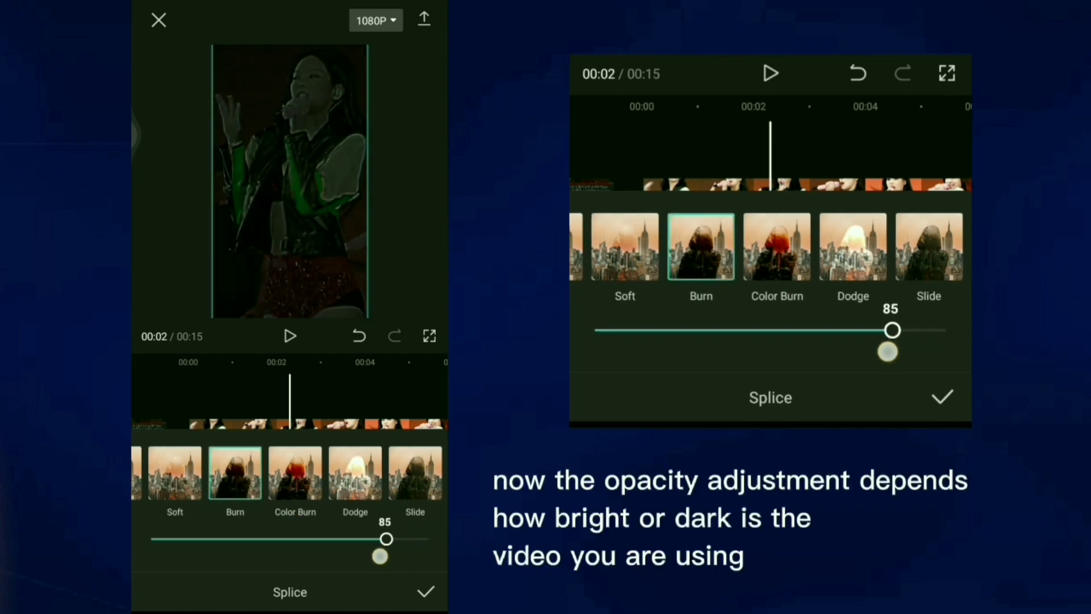
# - Lower the Burn-blended overlay's opacity from 85 down to about 57
pyautogui.moveTo(893, 330); pyautogui.dragTo(822, 330)
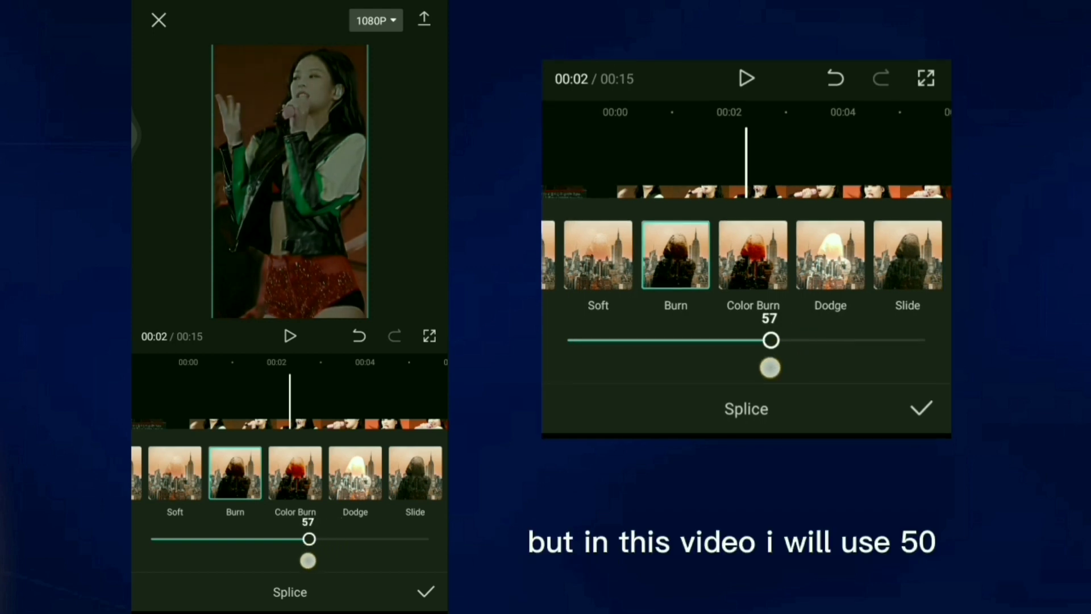
pyautogui.moveTo(771, 340); pyautogui.dragTo(746, 340)
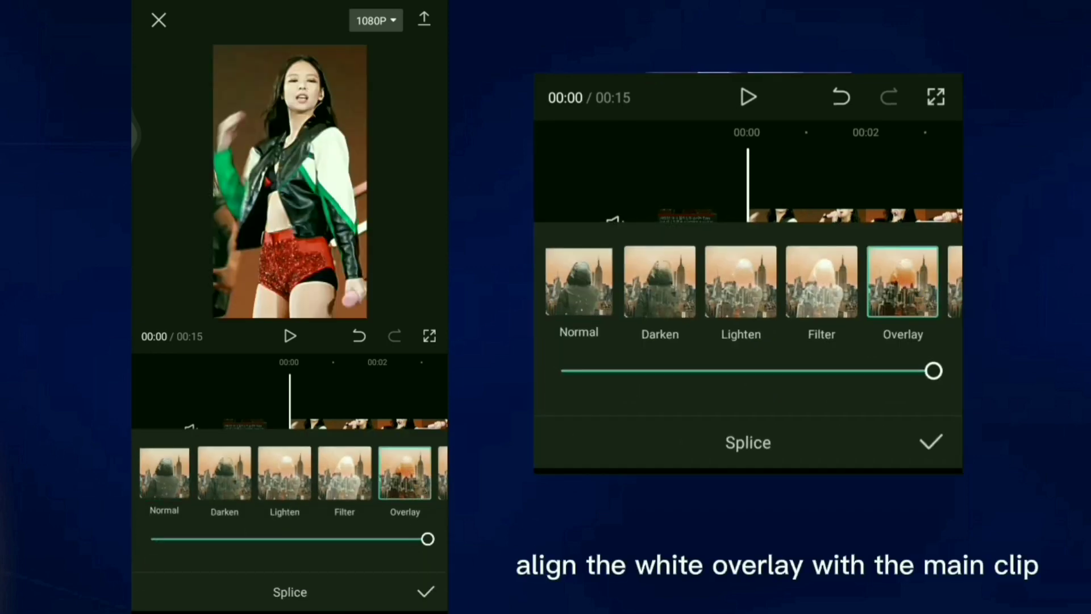
# - Confirm the Overlay blend on the white clip and trim it to the main clip's end
pyautogui.click(931, 441)
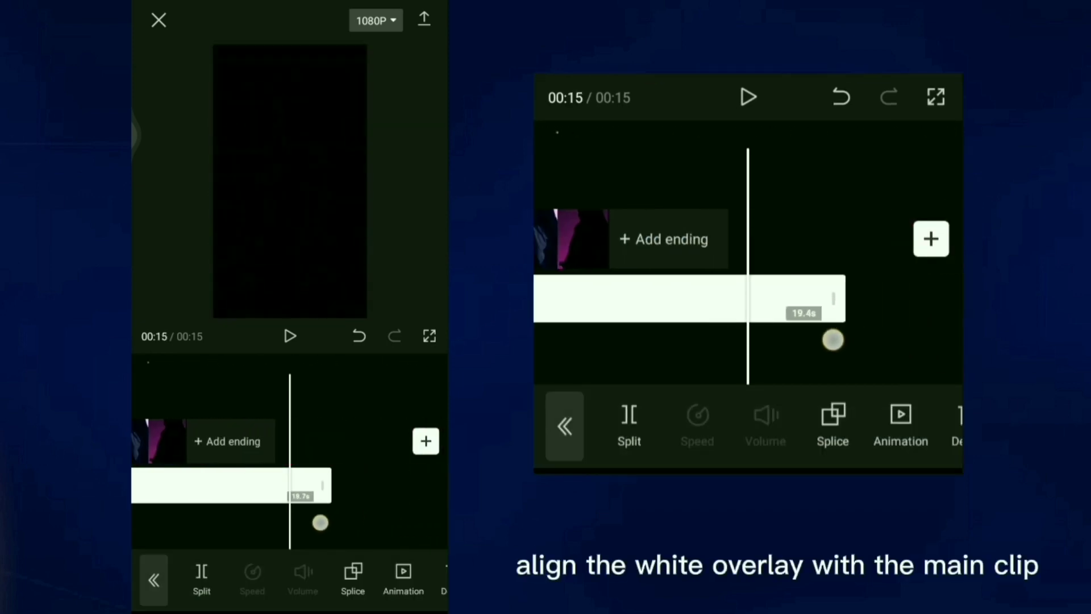
pyautogui.click(424, 18)
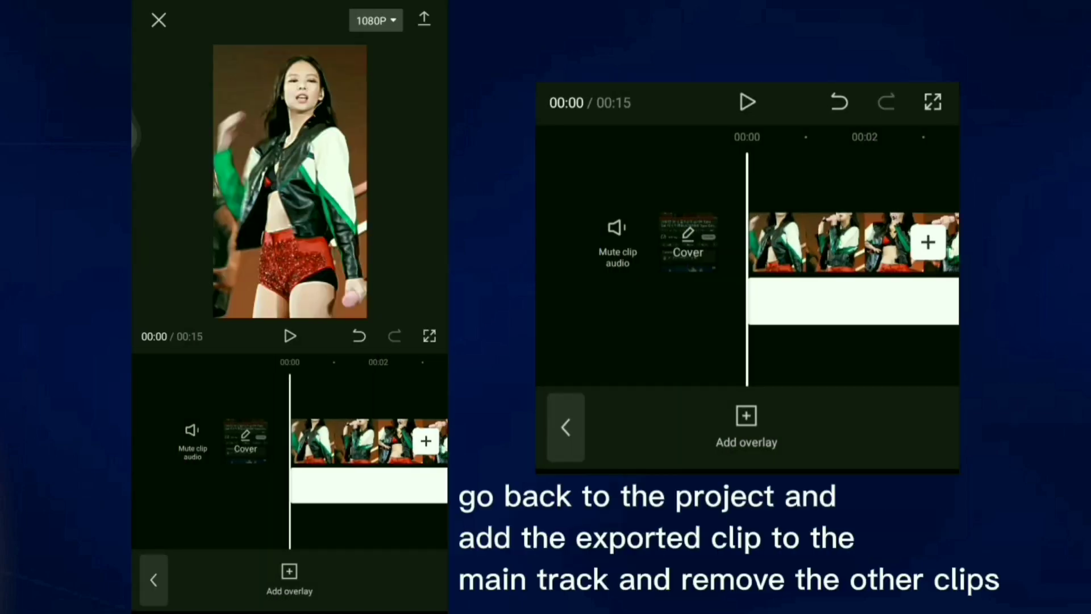
# - Delete the old clips so only the exported concert clip remains, ready for colour adjustment
pyautogui.click(930, 241)
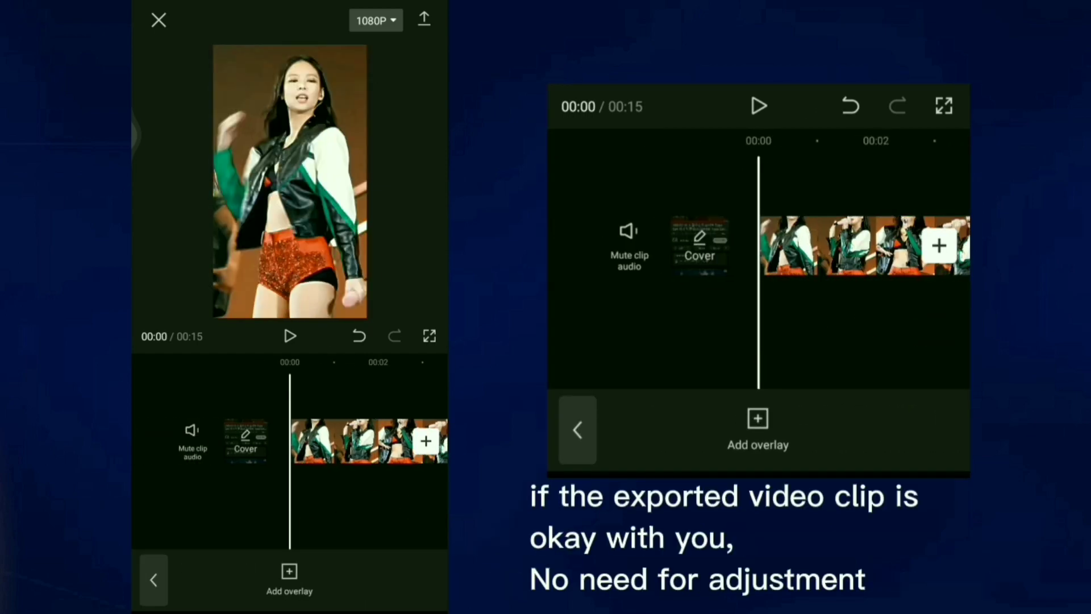
pyautogui.click(290, 335)
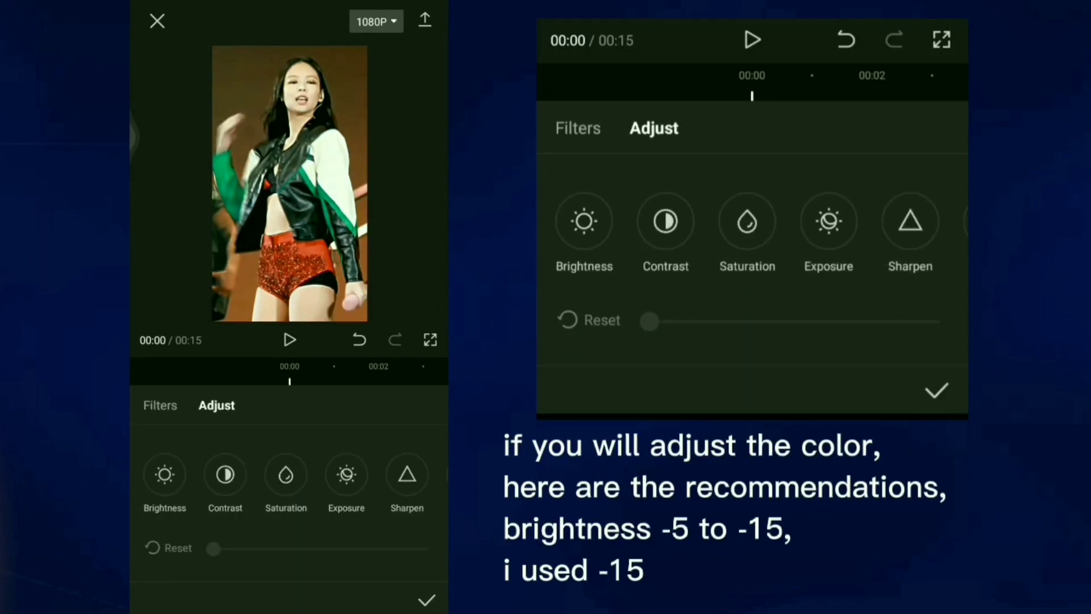
# - Set Brightness to about -15, raise Exposure, push Sharpen to 100 and tweak Highlight
pyautogui.moveTo(212, 549); pyautogui.dragTo(296, 550)
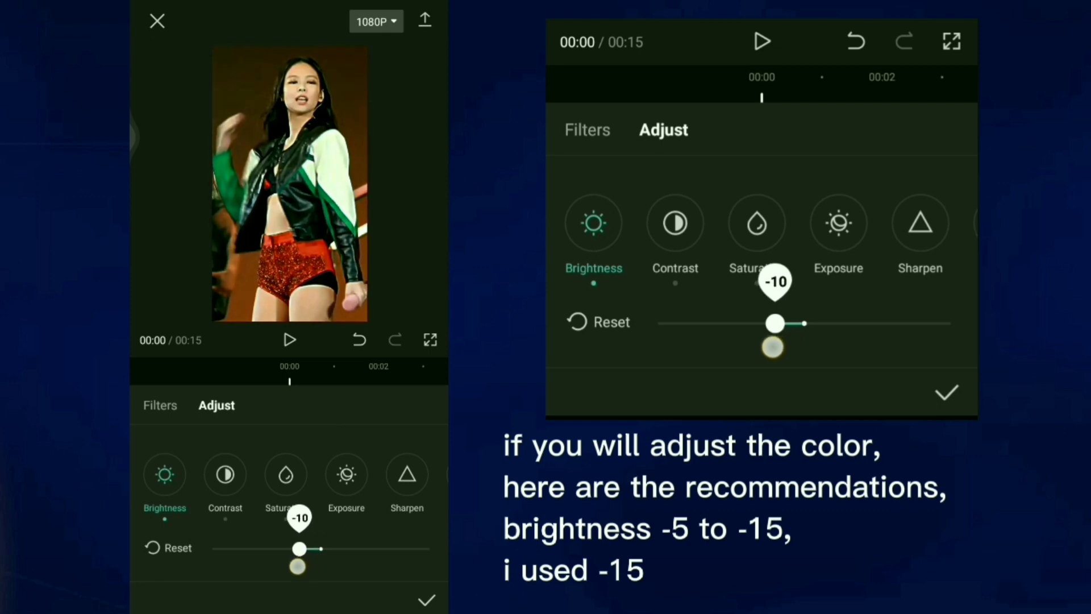
pyautogui.moveTo(774, 323); pyautogui.dragTo(765, 323)
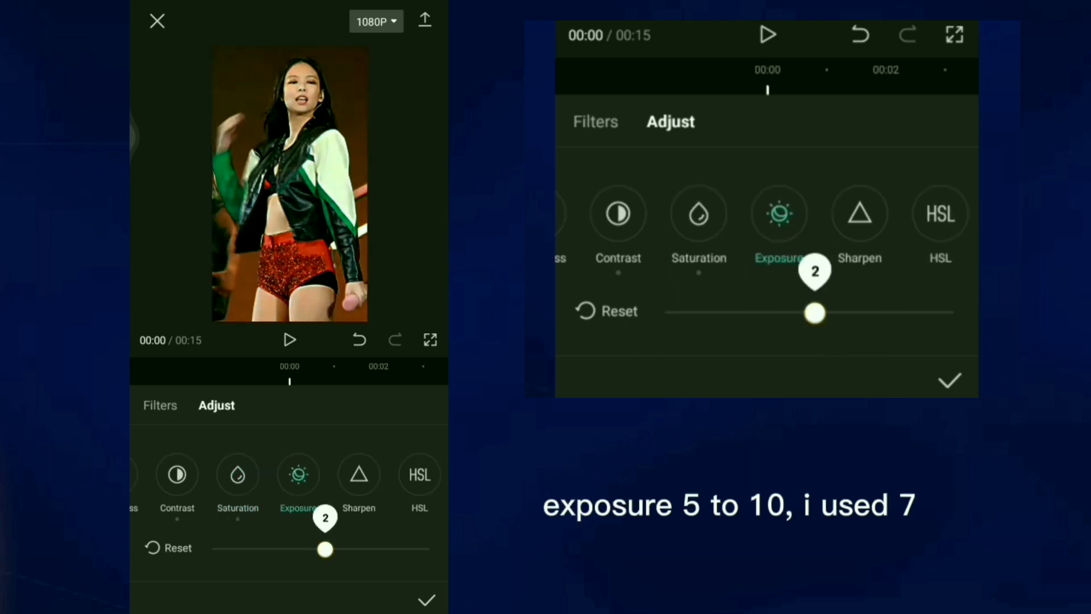
pyautogui.moveTo(324, 549); pyautogui.dragTo(334, 549)
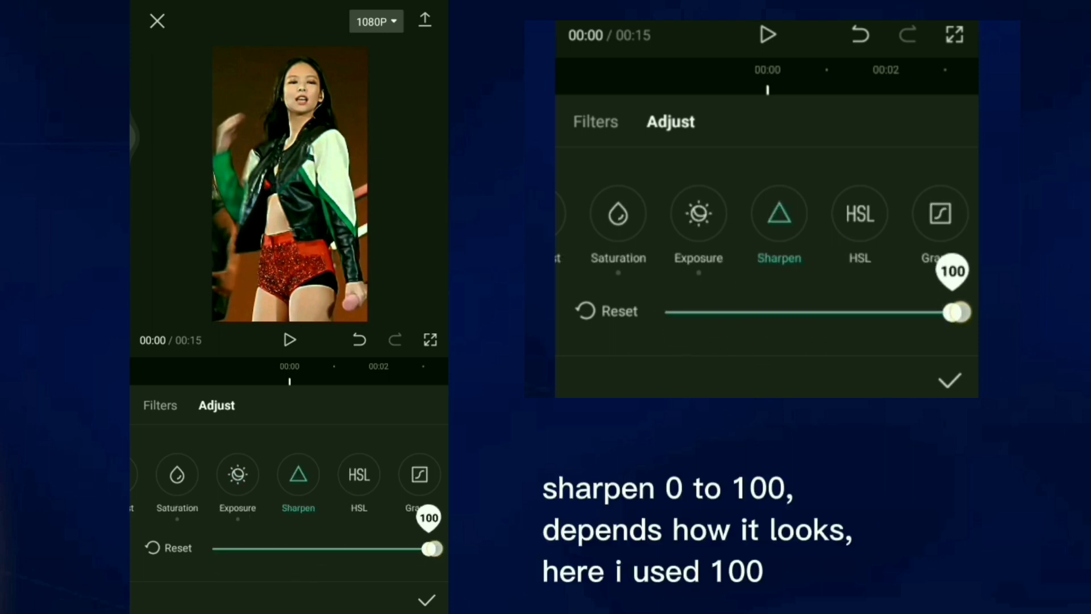
pyautogui.moveTo(429, 549); pyautogui.dragTo(379, 549)
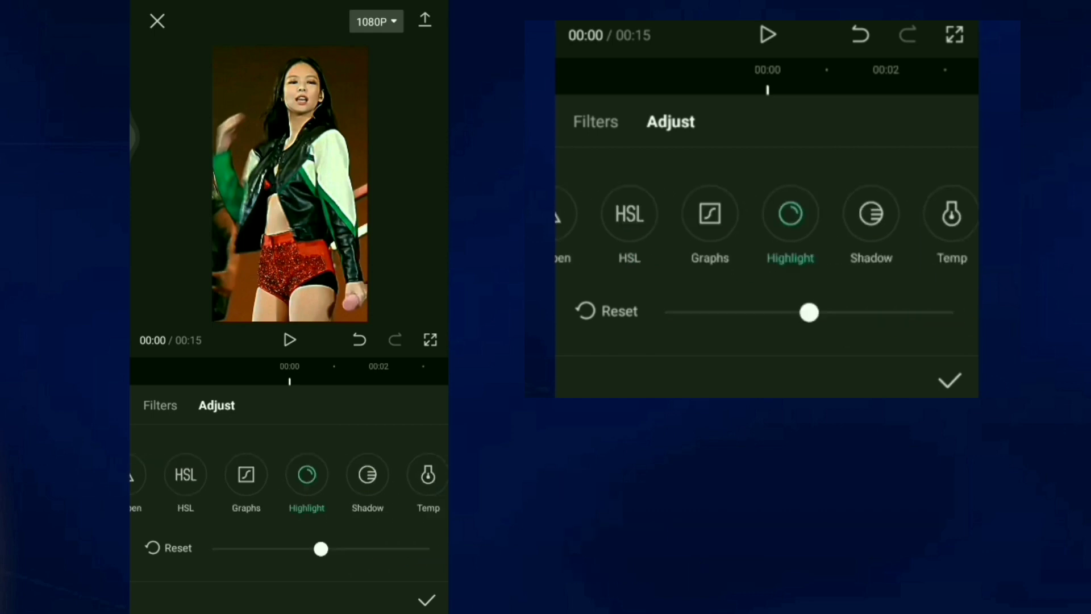
pyautogui.moveTo(321, 548); pyautogui.dragTo(430, 553)
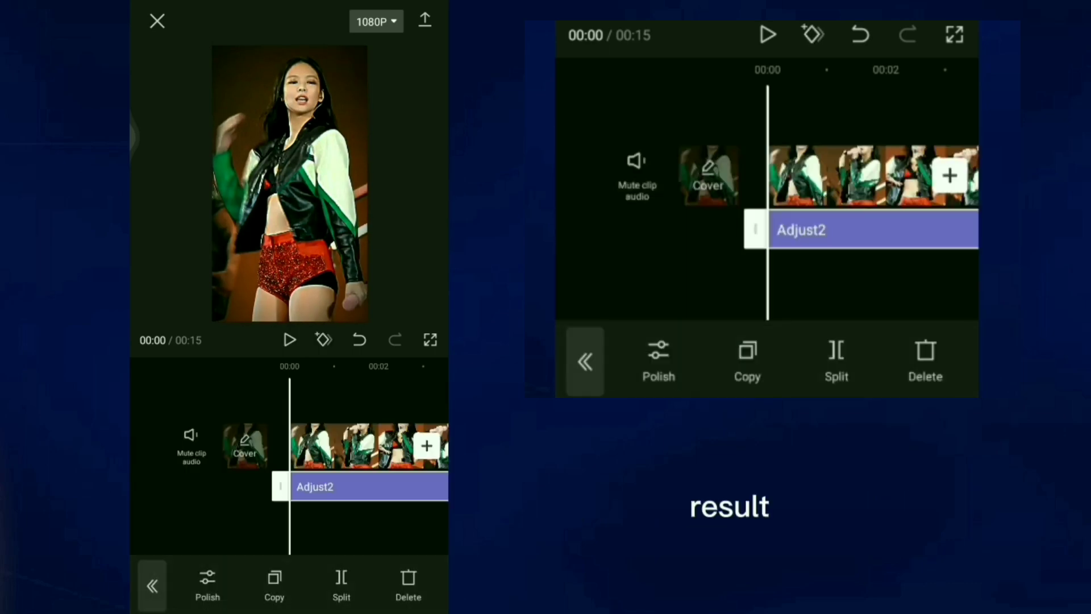
pyautogui.click(289, 340)
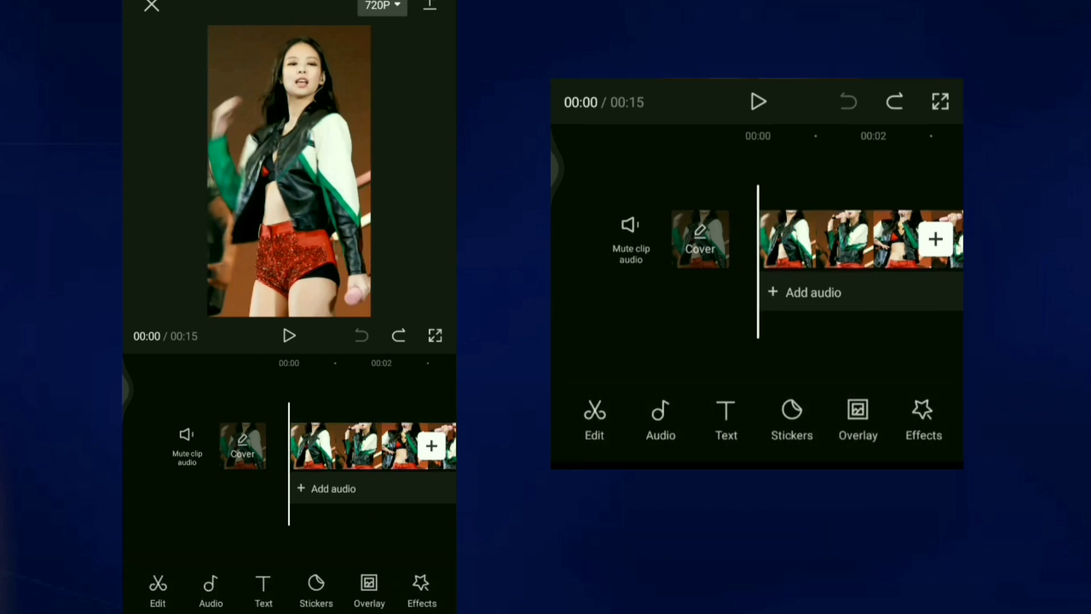
# - Open Effects to show the Video effects and Body effects categories
pyautogui.click(923, 421)
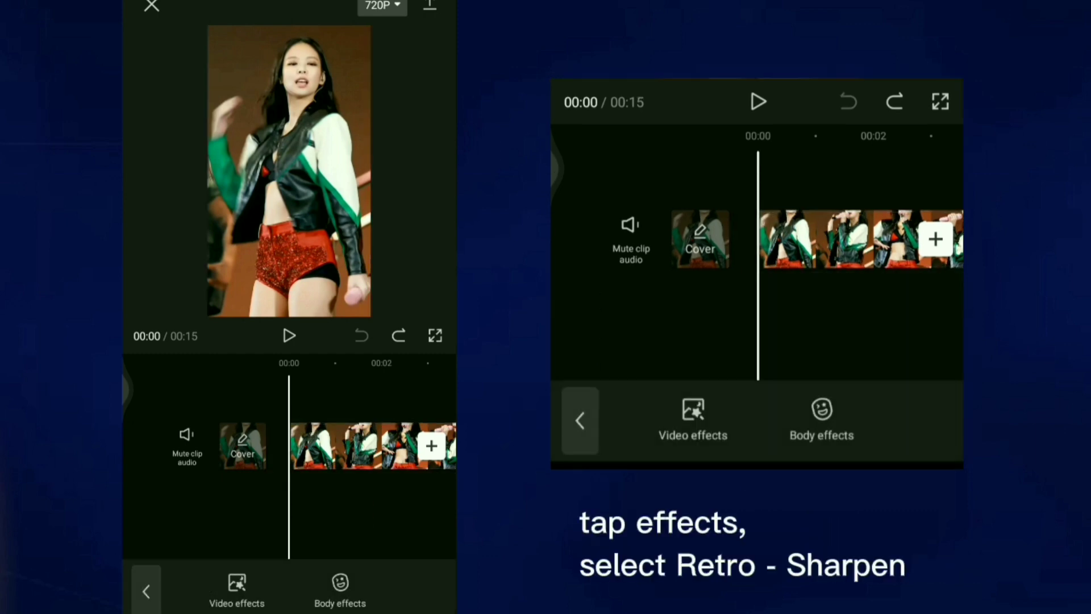
# - Pick the Retro Sharpen video effect and open its Adjust settings for chromatic aberration
pyautogui.click(692, 418)
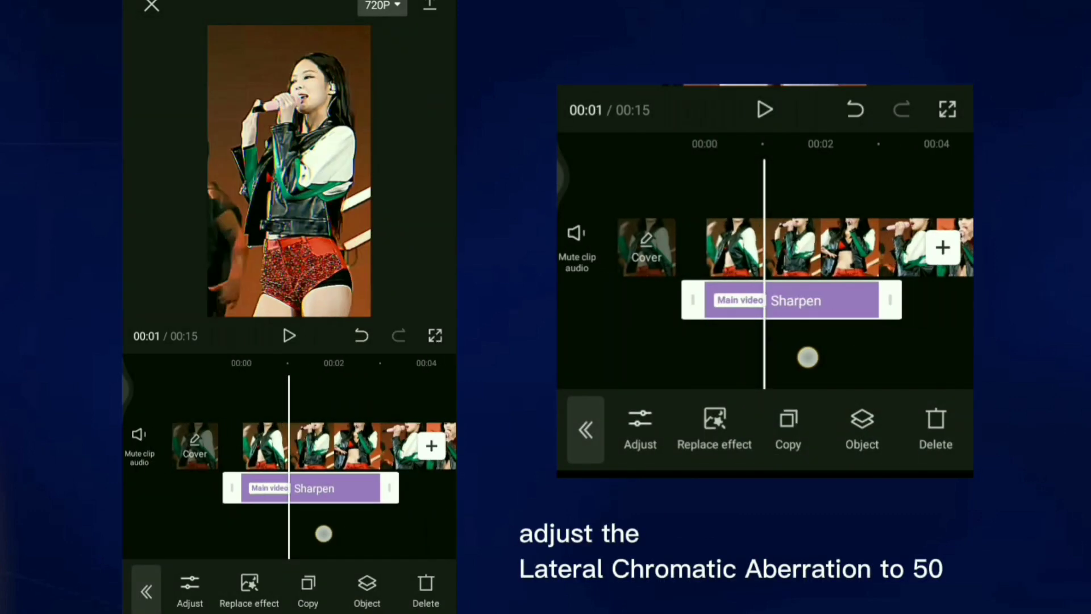
pyautogui.click(640, 428)
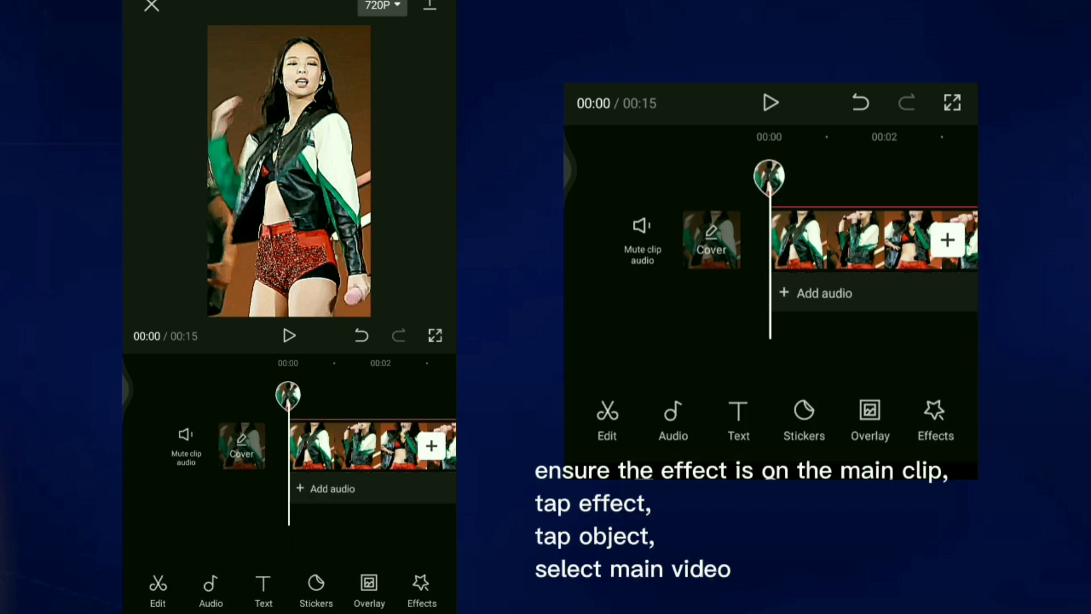
# - Set the Sharpen effect's Object to the main concert video
pyautogui.click(936, 421)
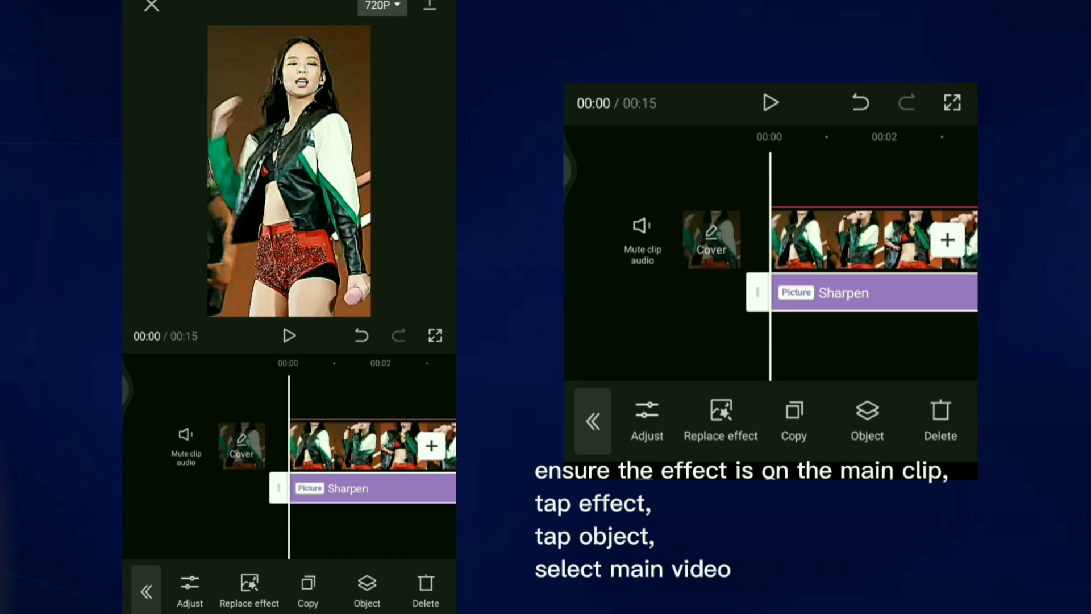
pyautogui.click(867, 421)
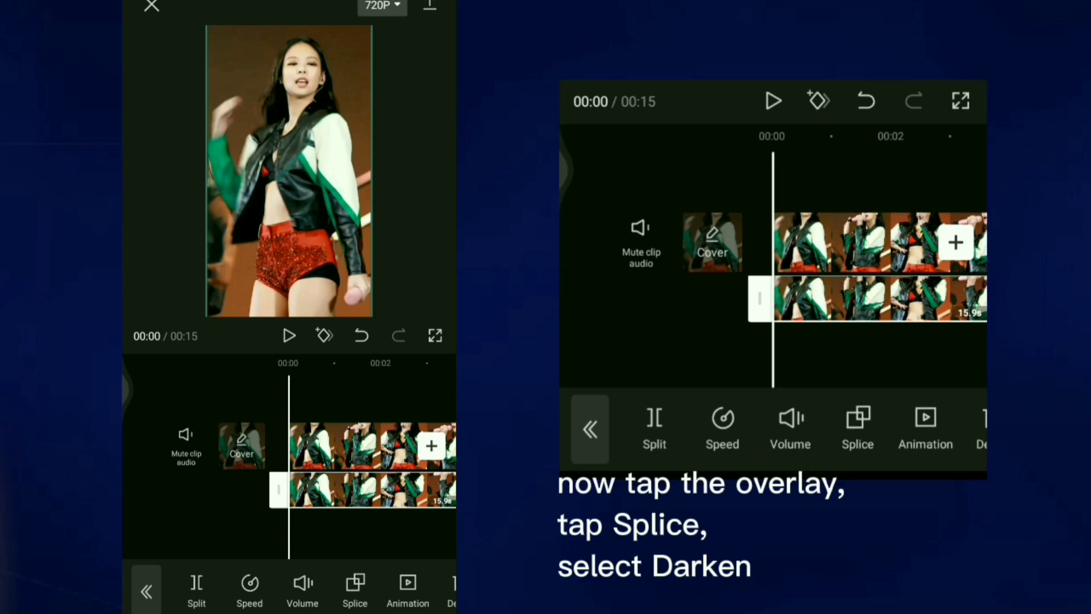
# - Blend the overlay copy of the clip in Darken mode via Splice
pyautogui.click(858, 427)
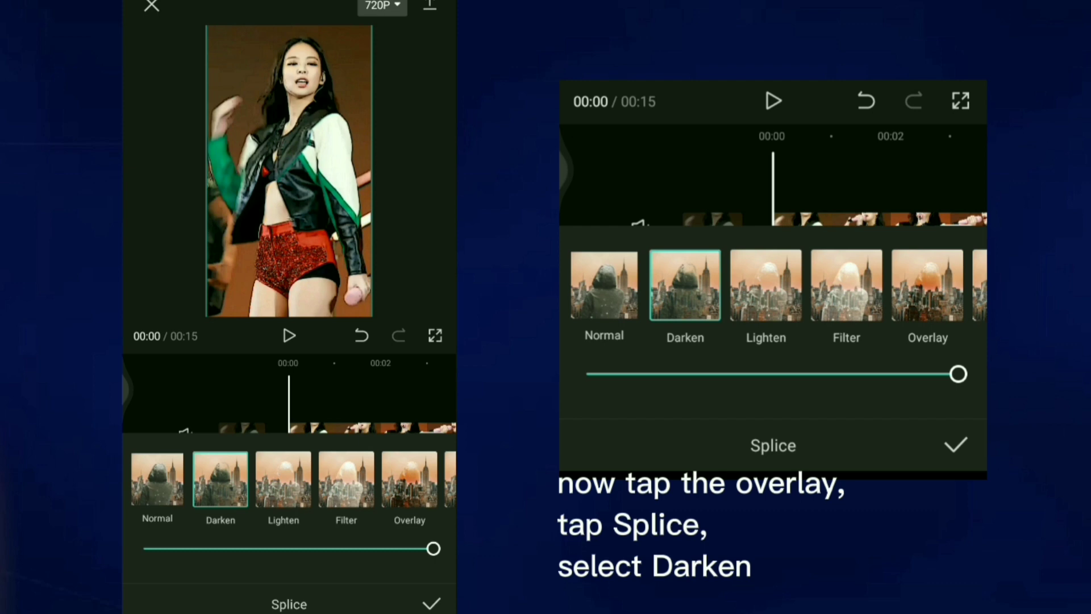
pyautogui.click(954, 445)
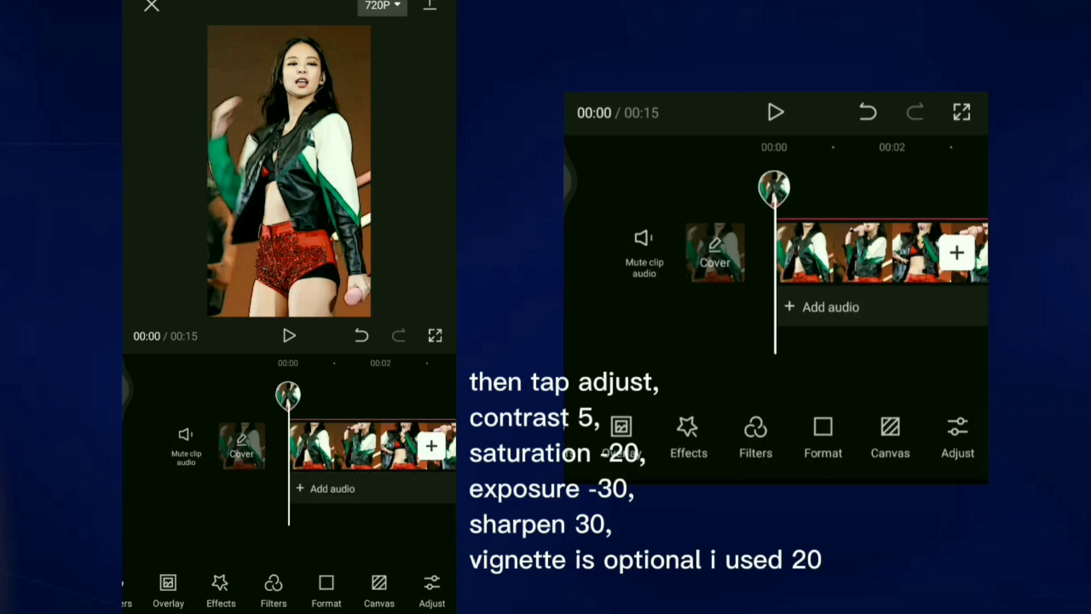
# - Bring up the clip's Adjust controls to begin pulling brightness down to about -6
pyautogui.click(957, 432)
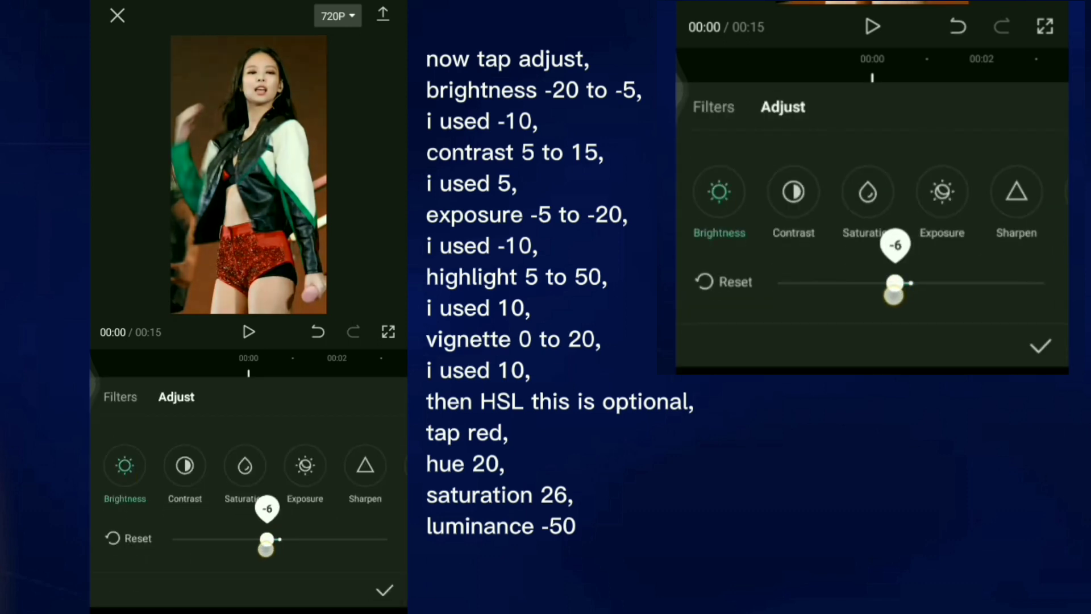
# - Lower brightness and exposure, then shift the red hue to 20 in HSL
pyautogui.moveTo(895, 295); pyautogui.dragTo(884, 297)
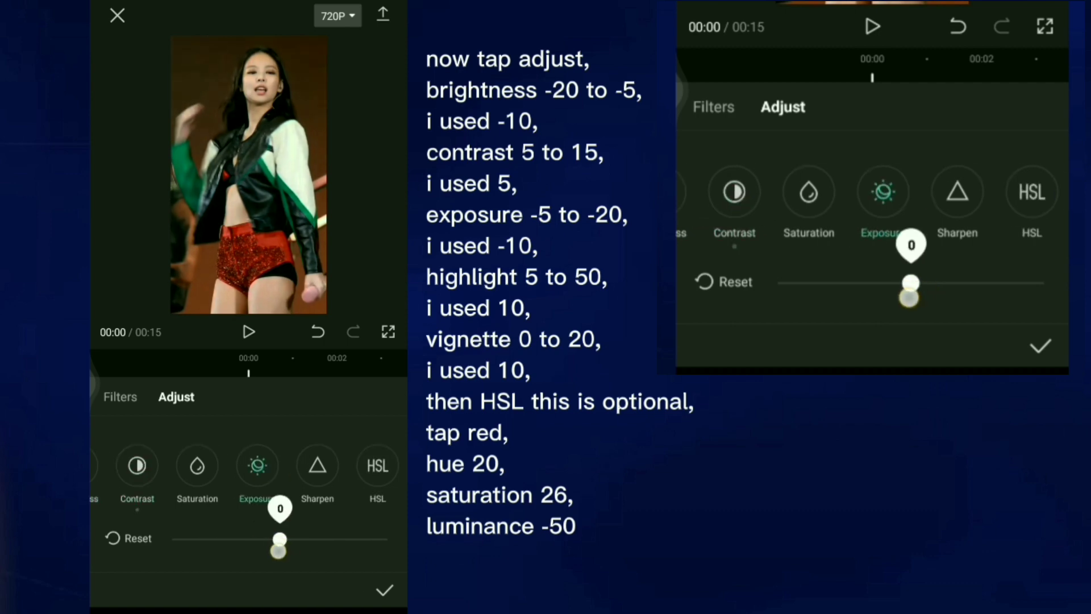
pyautogui.moveTo(278, 539); pyautogui.dragTo(258, 539)
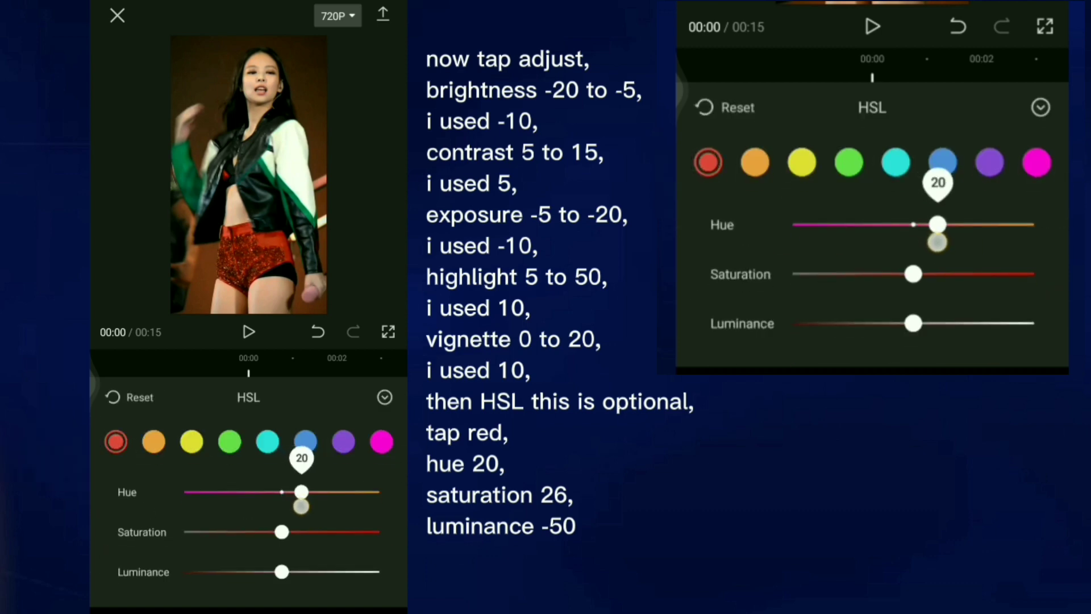
pyautogui.moveTo(914, 274); pyautogui.dragTo(865, 274)
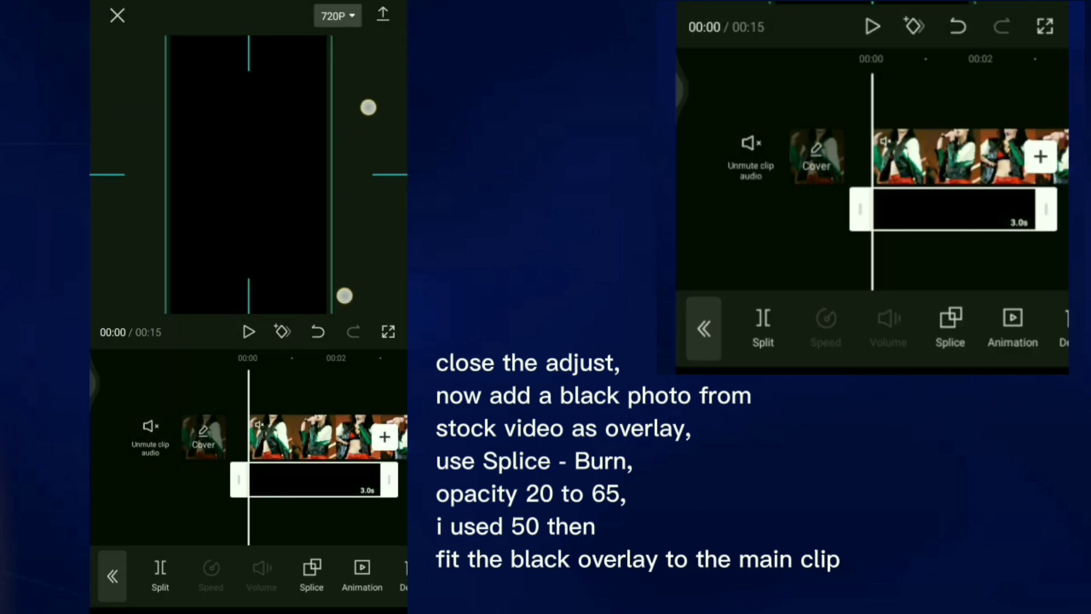
# - Blend the black overlay in Burn mode with reduced opacity
pyautogui.click(949, 326)
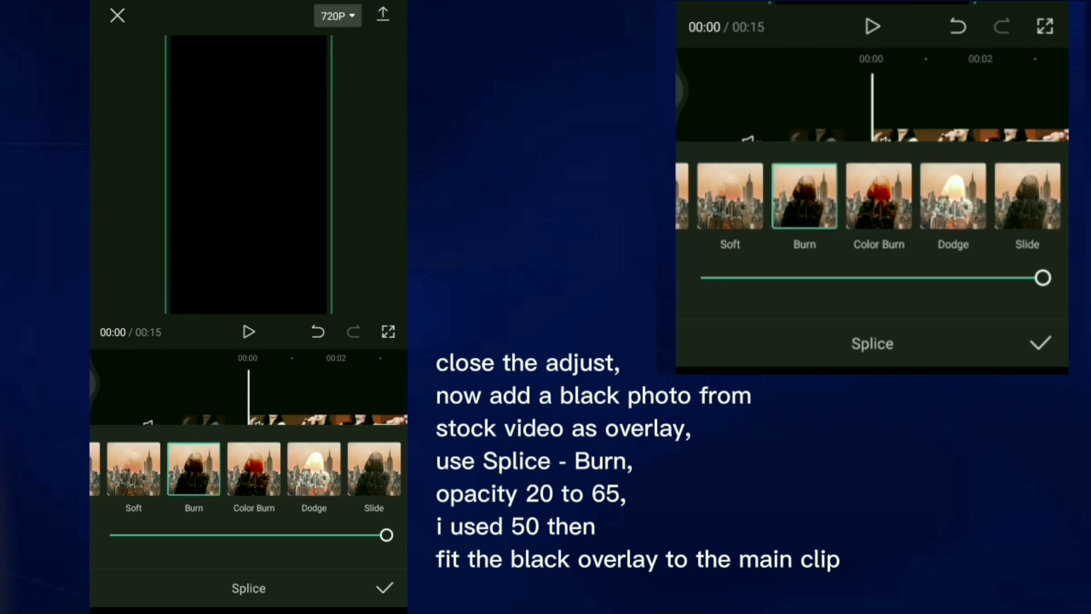
pyautogui.moveTo(1043, 277); pyautogui.dragTo(882, 277)
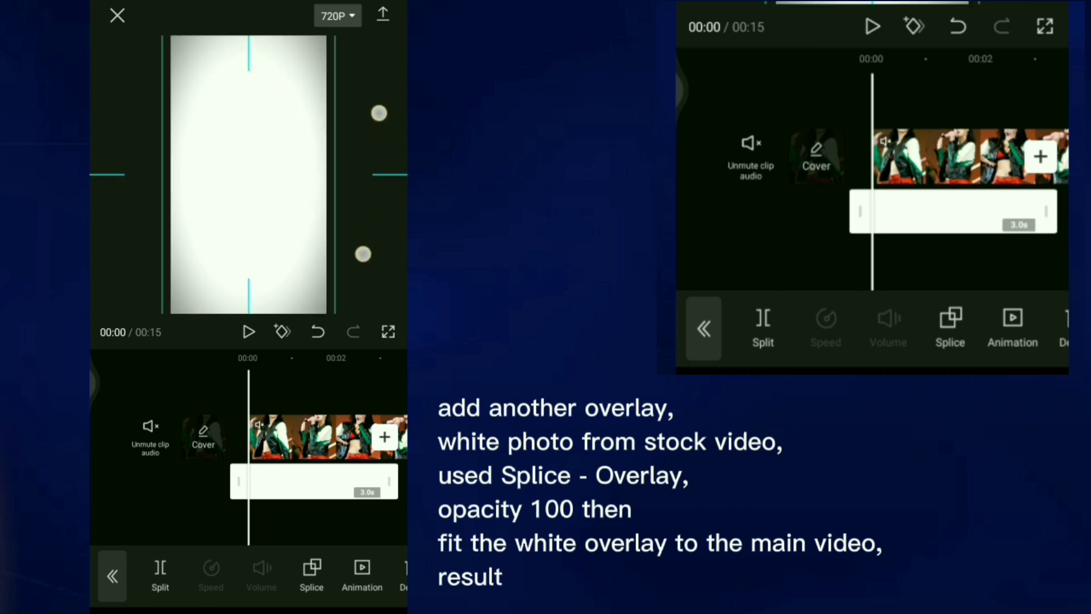
# - Blend the white overlay in Overlay mode and confirm it
pyautogui.click(951, 328)
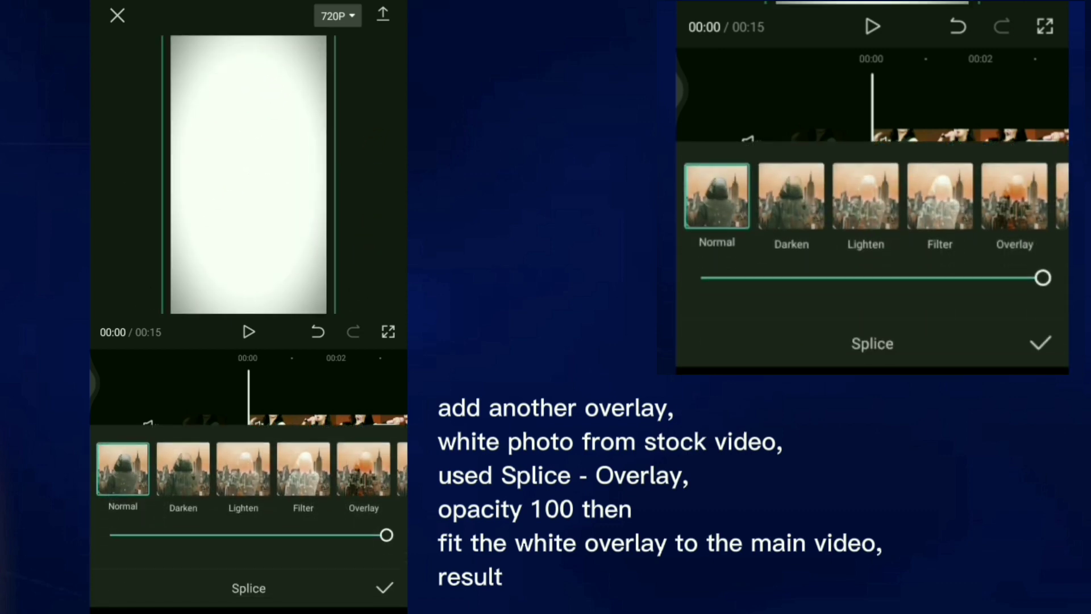
pyautogui.click(363, 467)
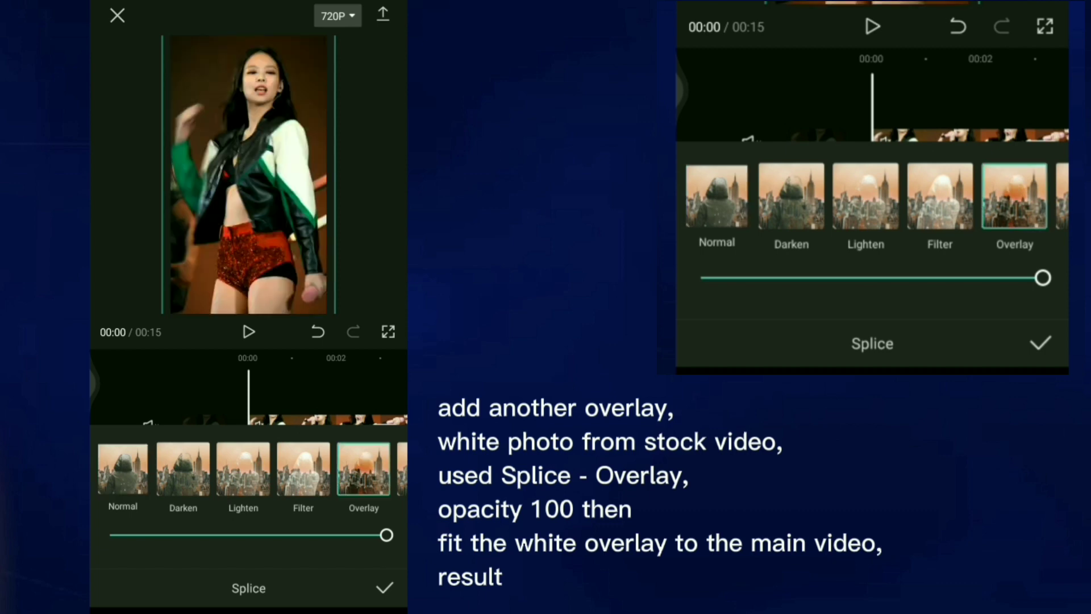
pyautogui.click(1040, 342)
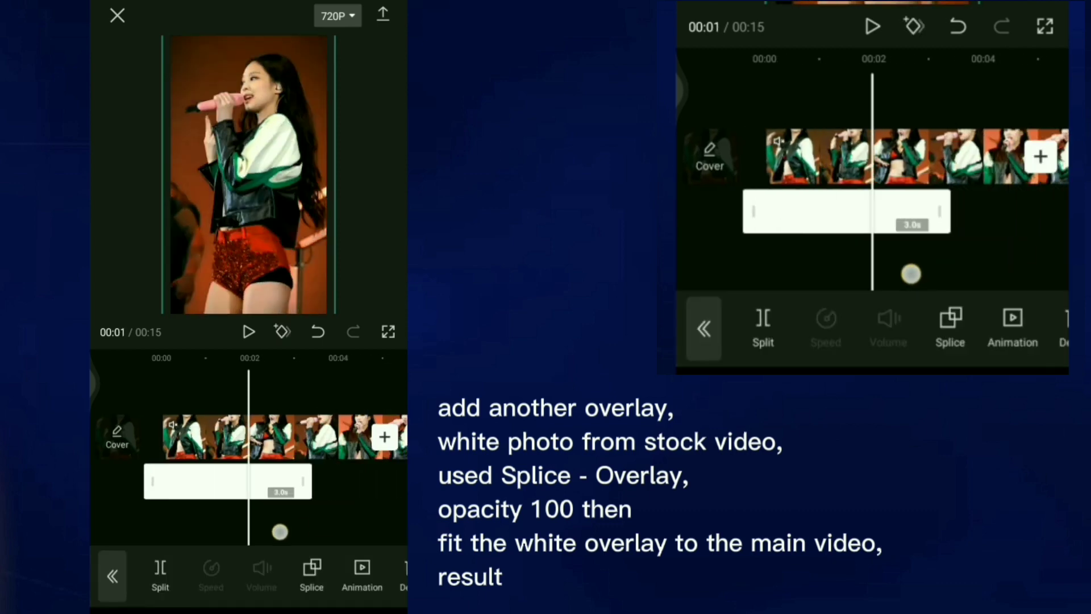